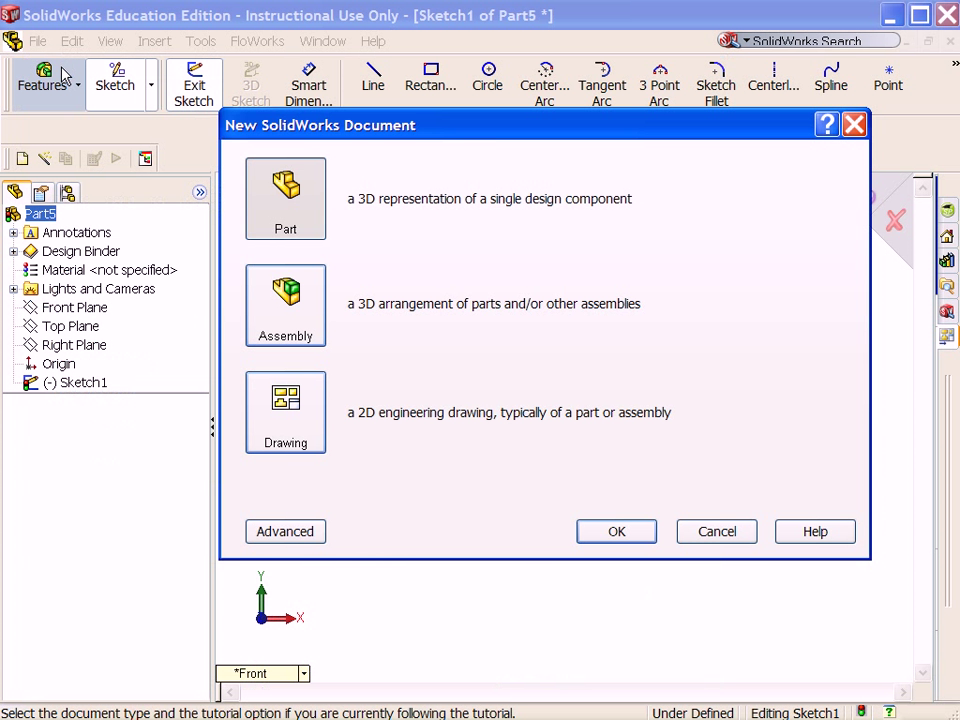
# Create a new Part document (Part6) from the New Document dialog
pyautogui.click(616, 531)
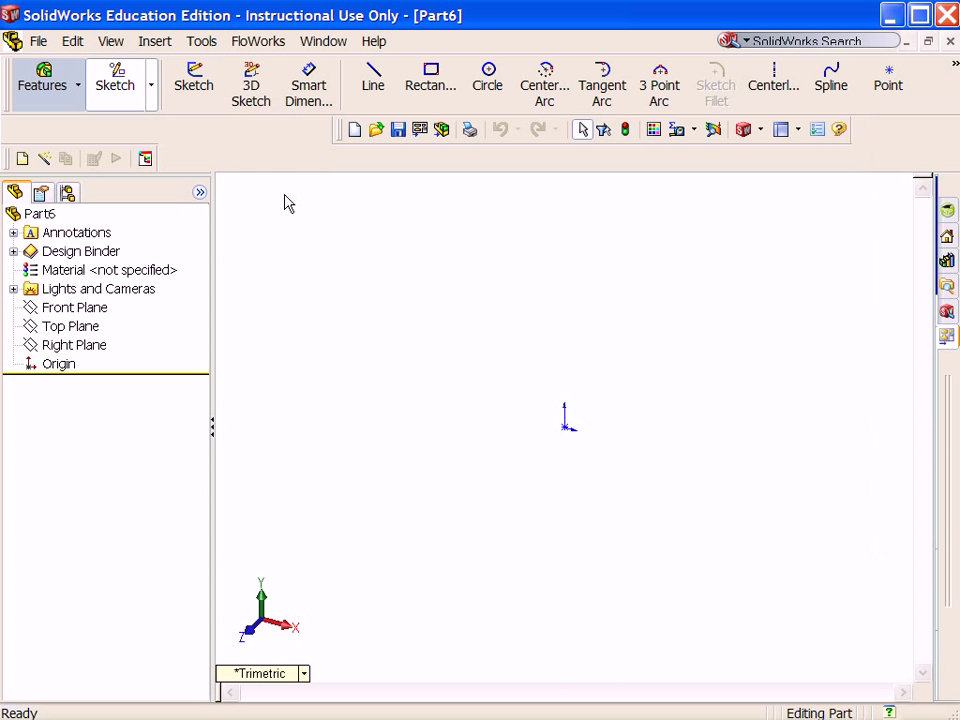
# Sketch on the Front Plane a rectangle with a diagonal centerline through the origin
pyautogui.click(74, 307)
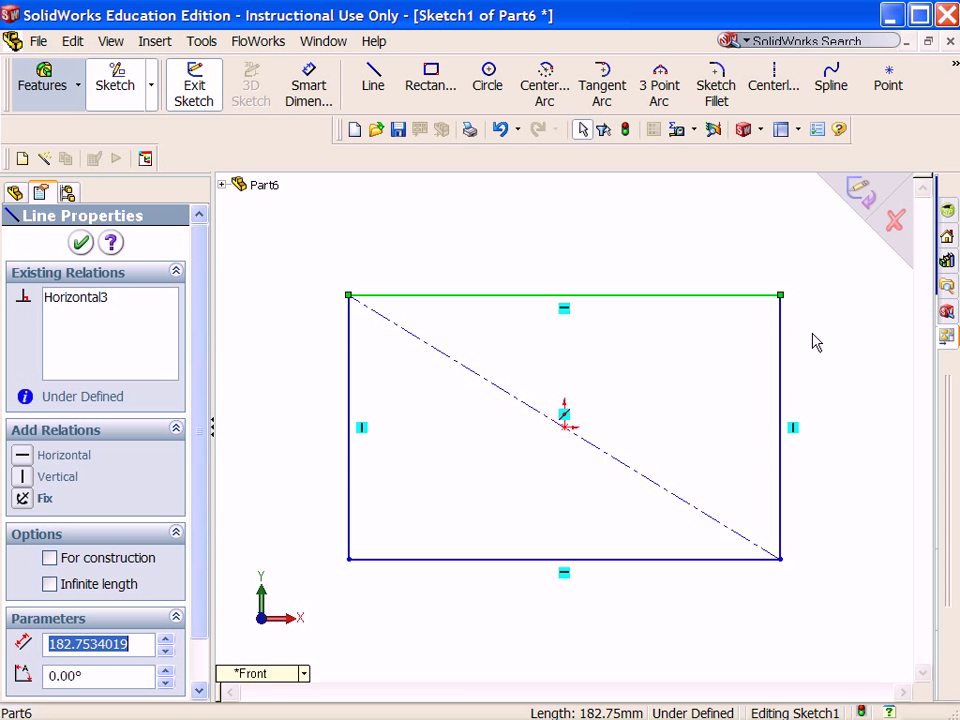
pyautogui.moveTo(589, 333)
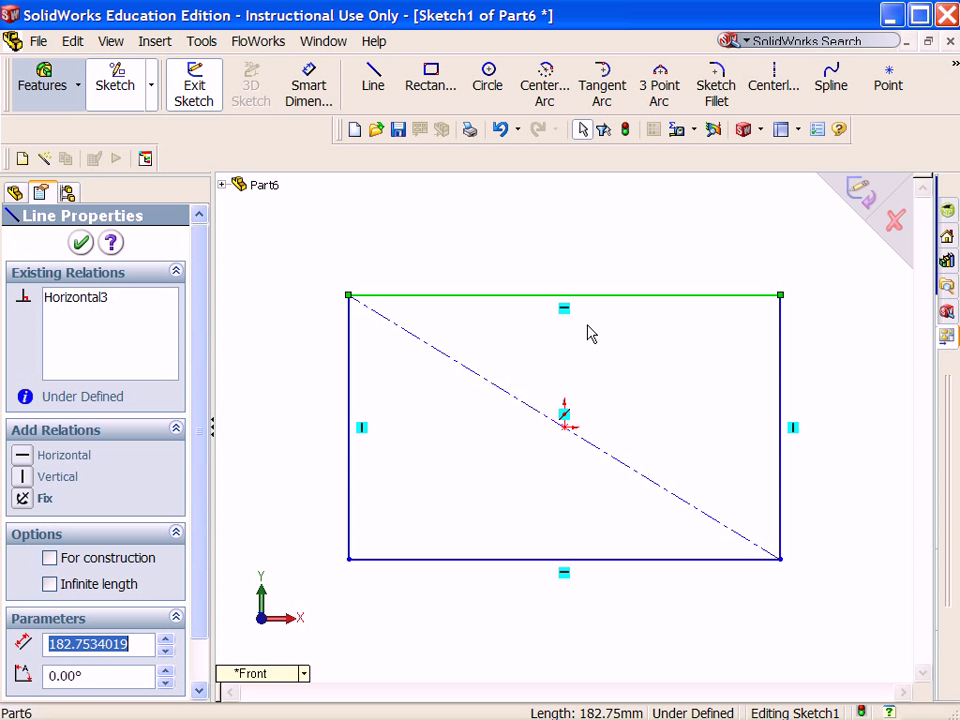
pyautogui.click(565, 425)
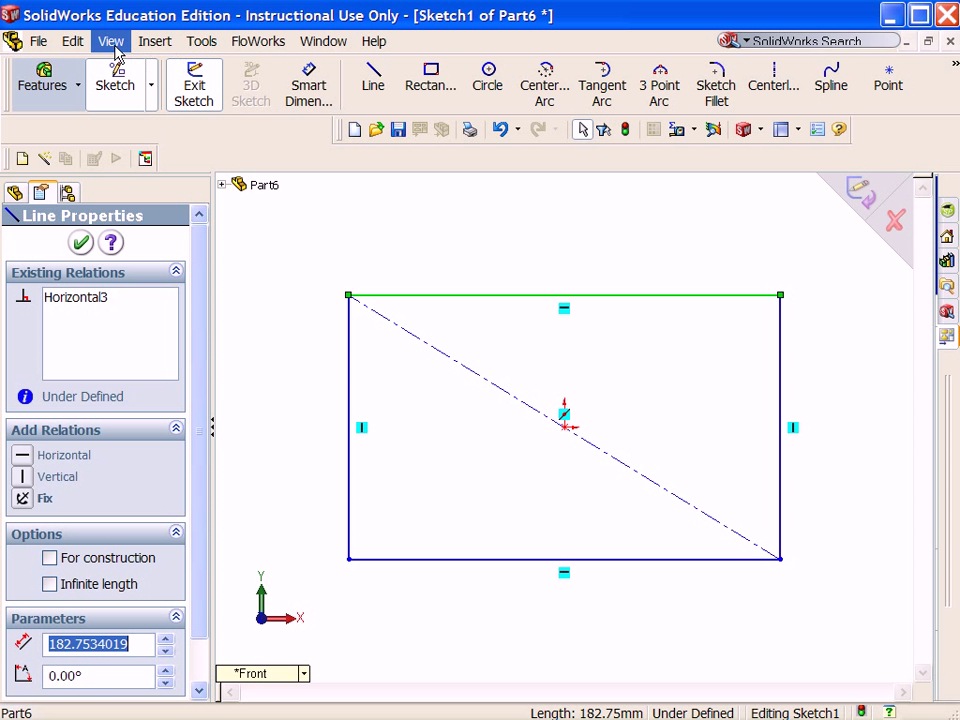
# Turn off Sketch Relations in the View menu
pyautogui.click(110, 41)
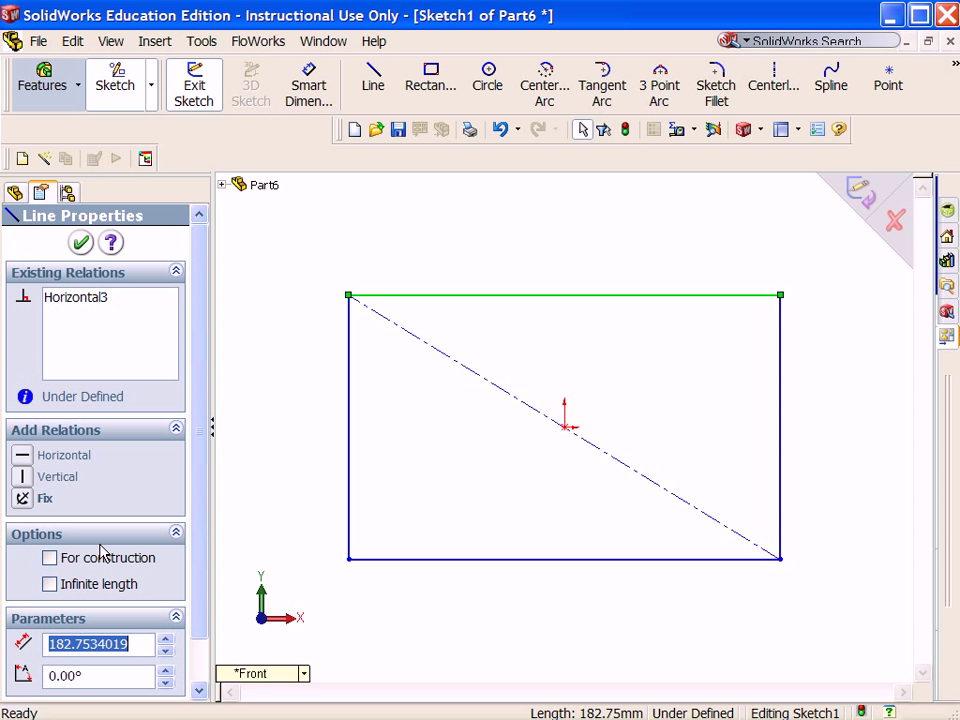
pyautogui.moveTo(281, 367)
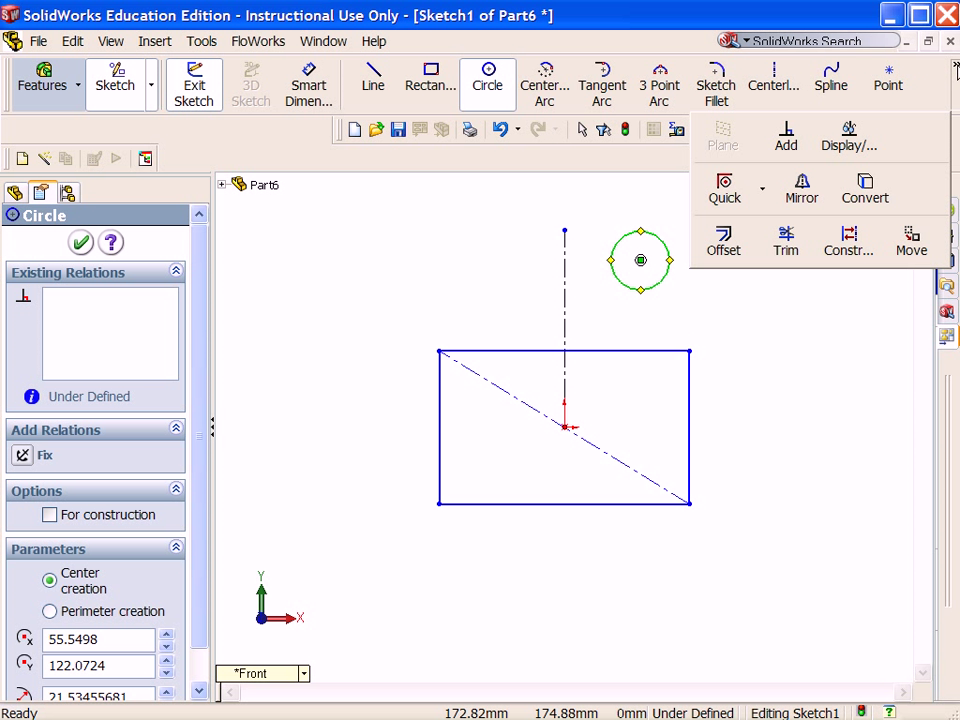
# Add a vertical centerline from the origin and a circle to its right
pyautogui.click(801, 189)
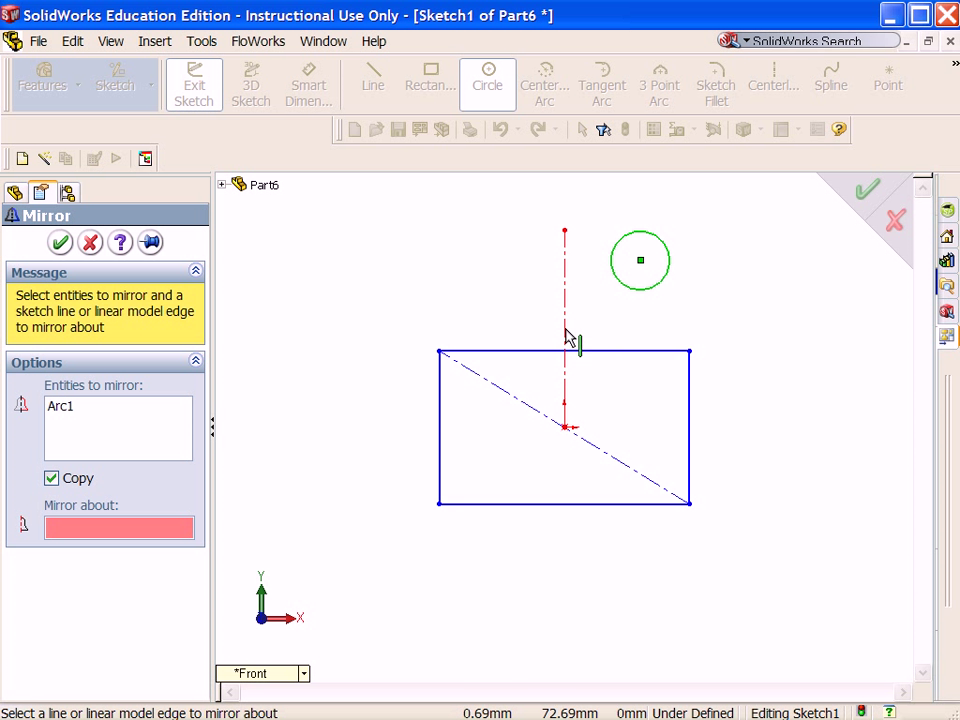
# Mirror the circle about the vertical centerline, then remove both circles and the centerline
pyautogui.click(564, 335)
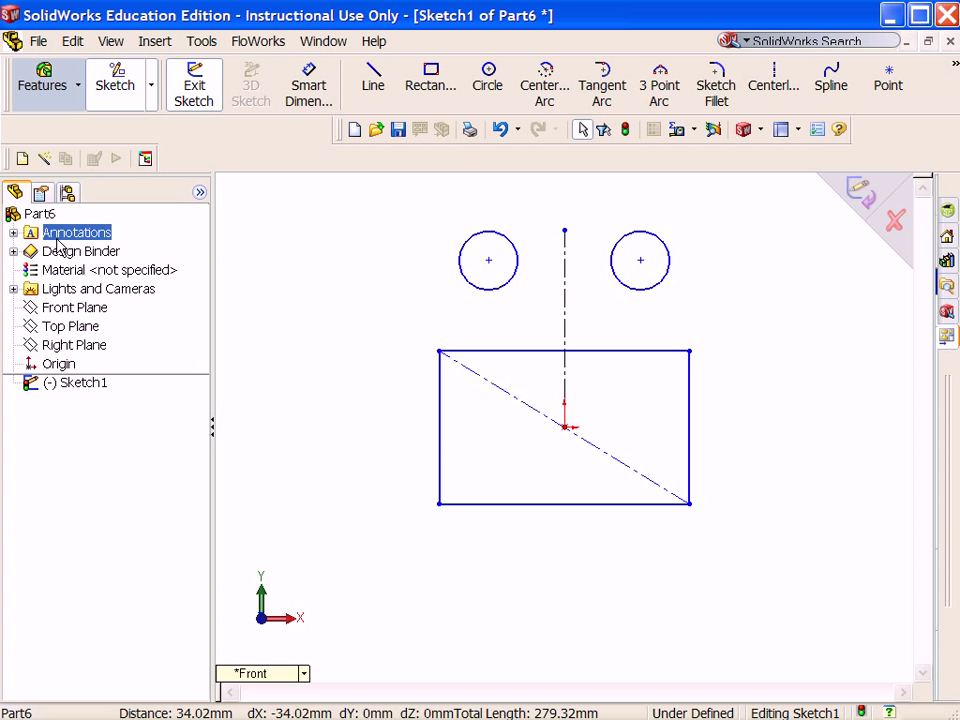
pyautogui.click(98, 288)
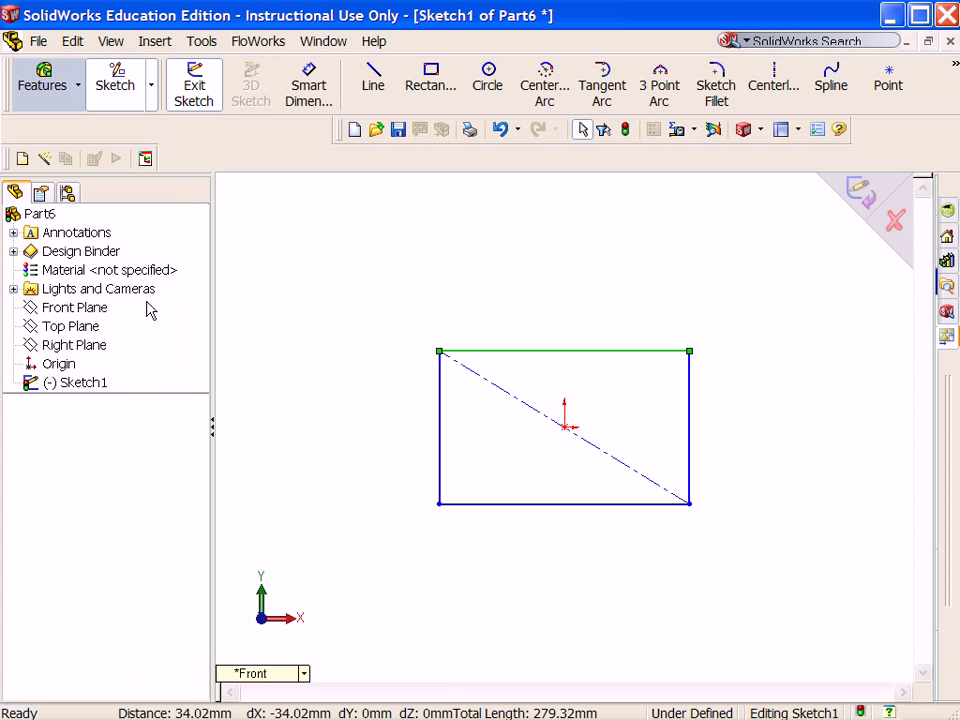
pyautogui.click(563, 352)
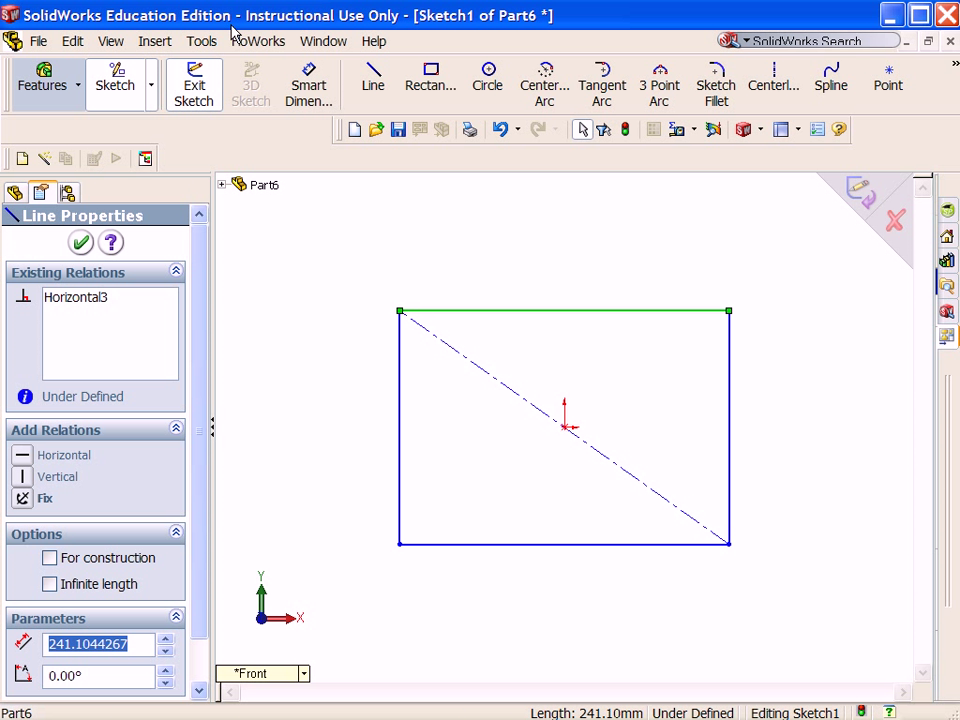
# Split the top edge twice with Split Entities and select the 117.96 mm middle segment
pyautogui.click(201, 41)
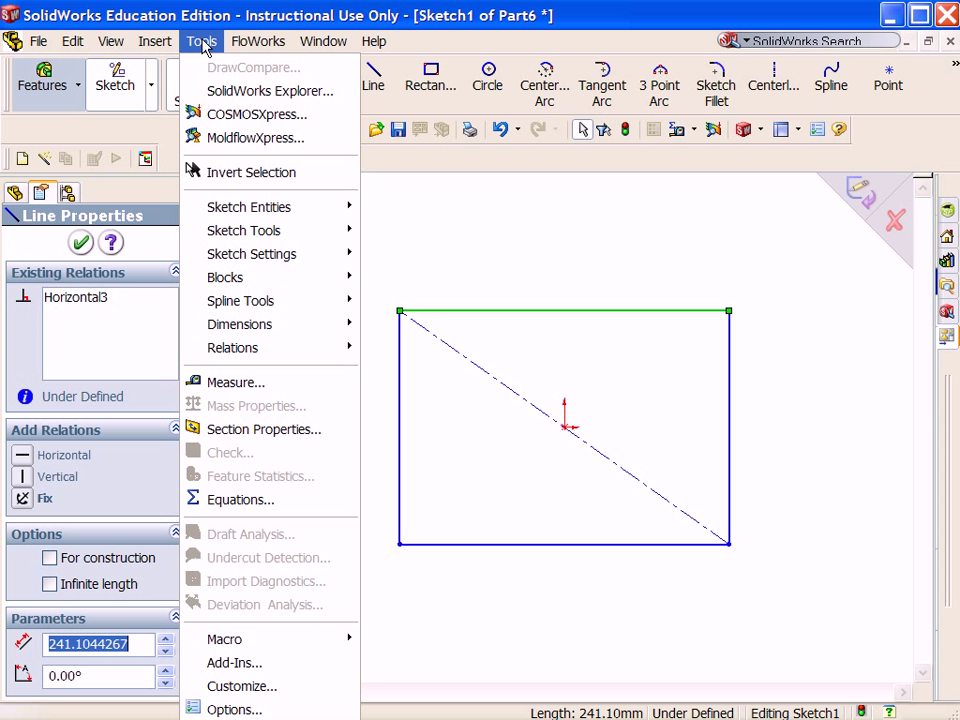
pyautogui.moveTo(243, 230)
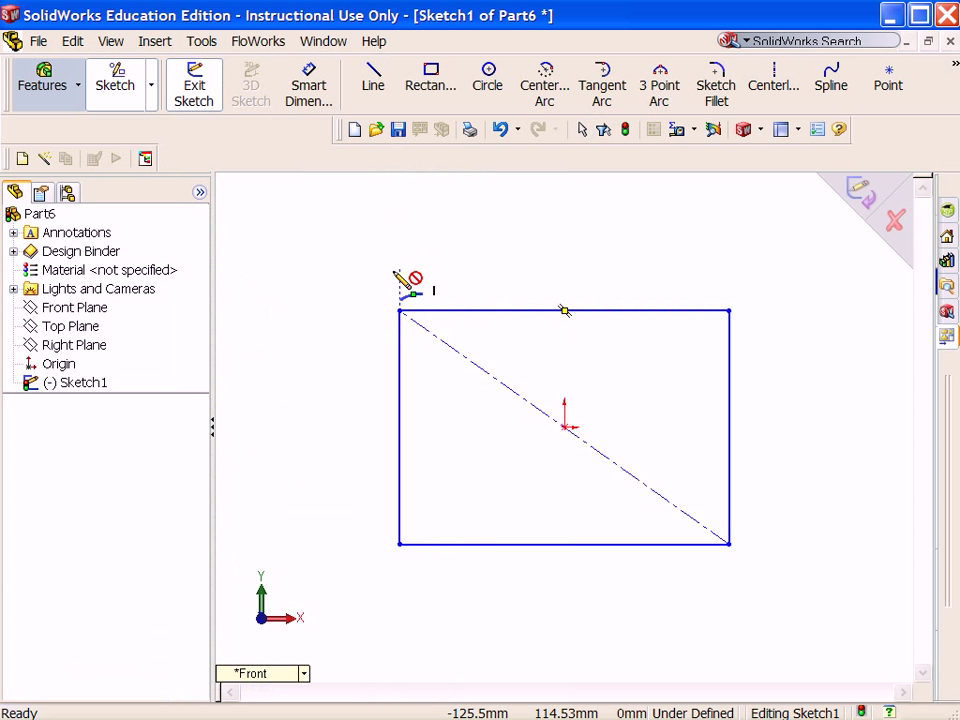
pyautogui.moveTo(665, 345)
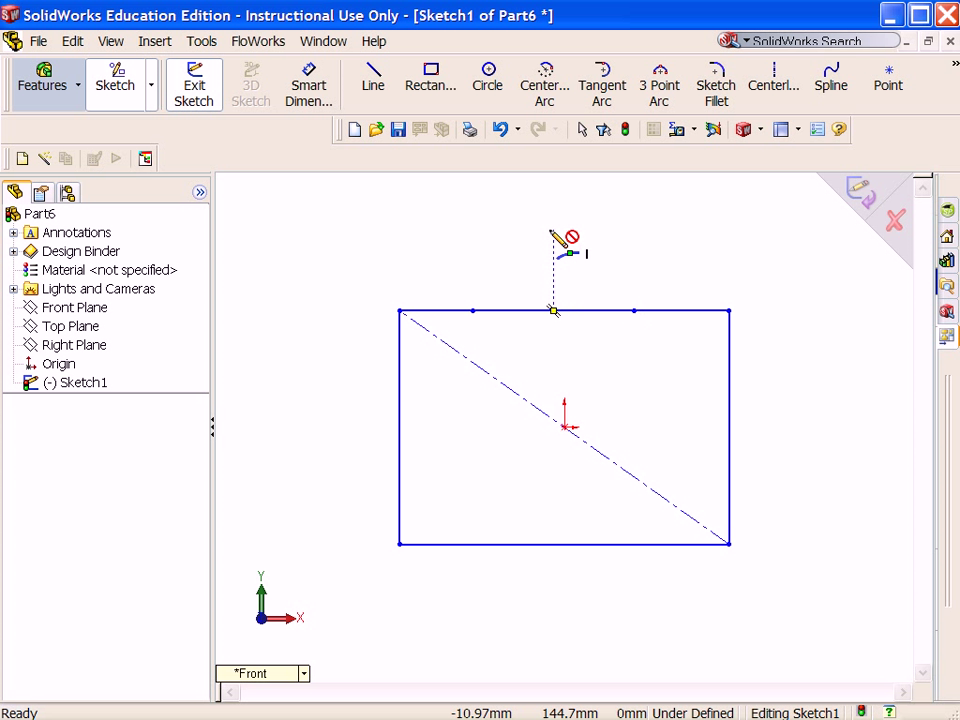
pyautogui.moveTo(673, 241)
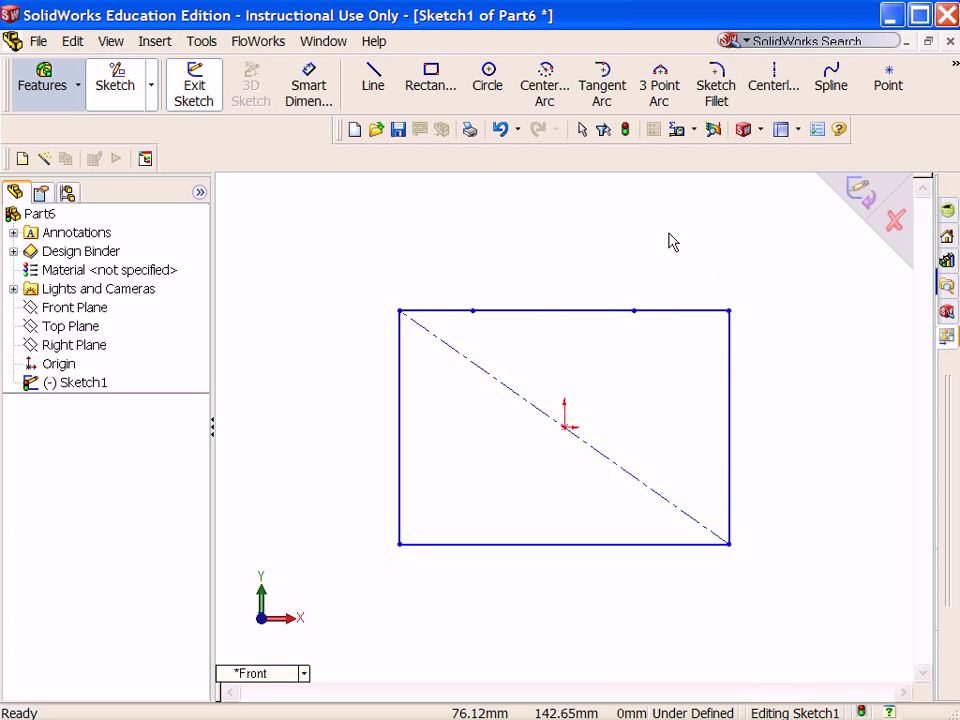
pyautogui.click(535, 310)
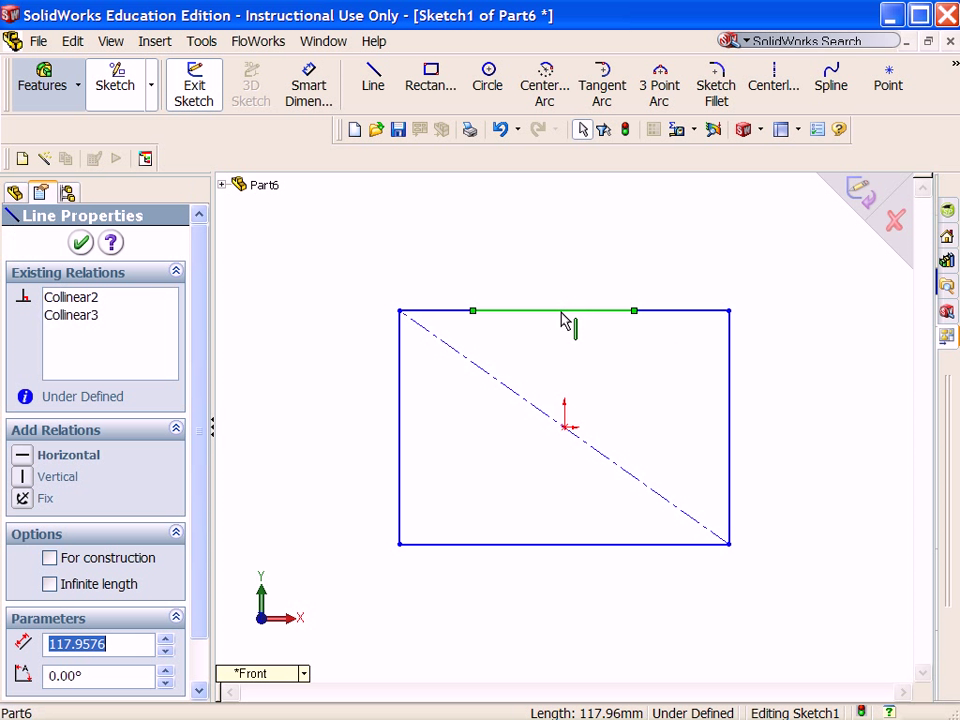